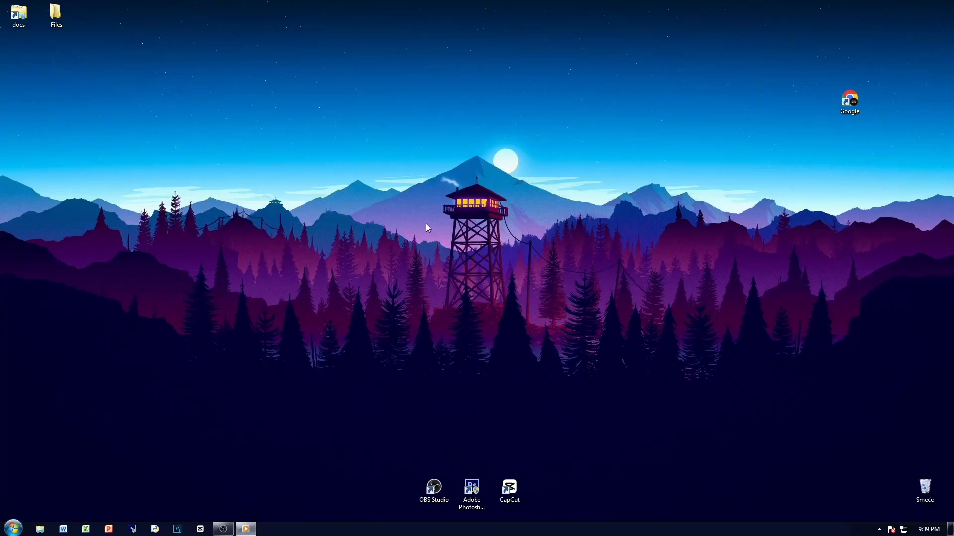
- Launch Google Chrome from its desktop shortcut
right_click(429, 228)
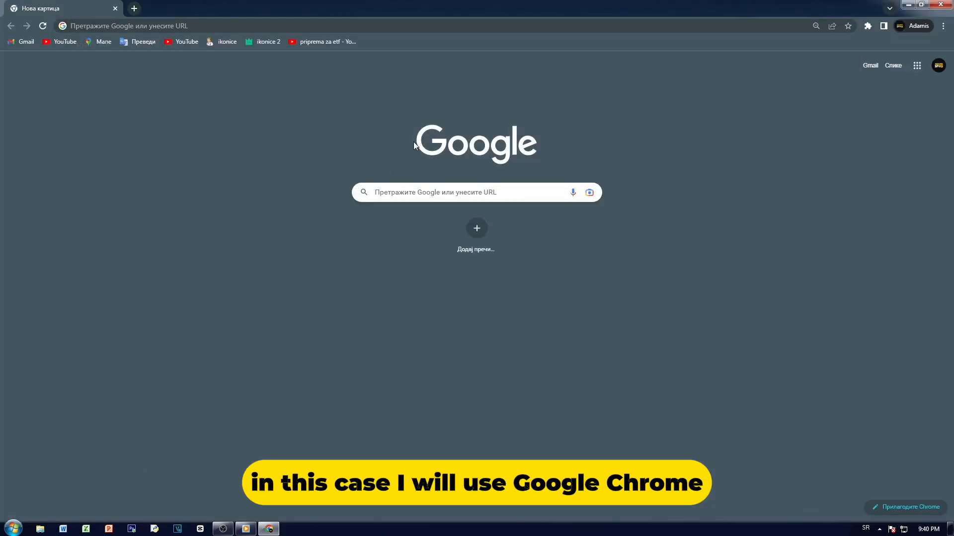
mouse_move(461, 153)
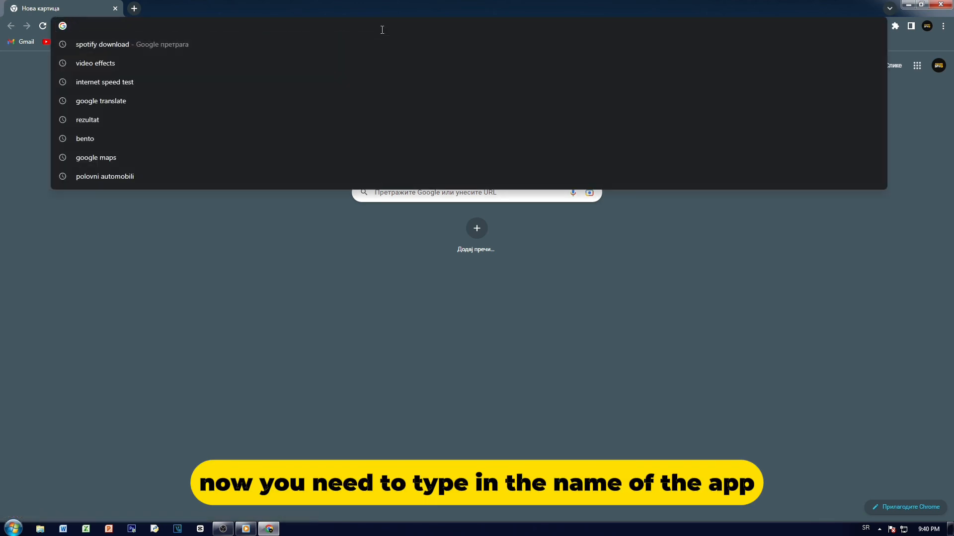
- Search Google for 'spotify download'
type("spotify download")
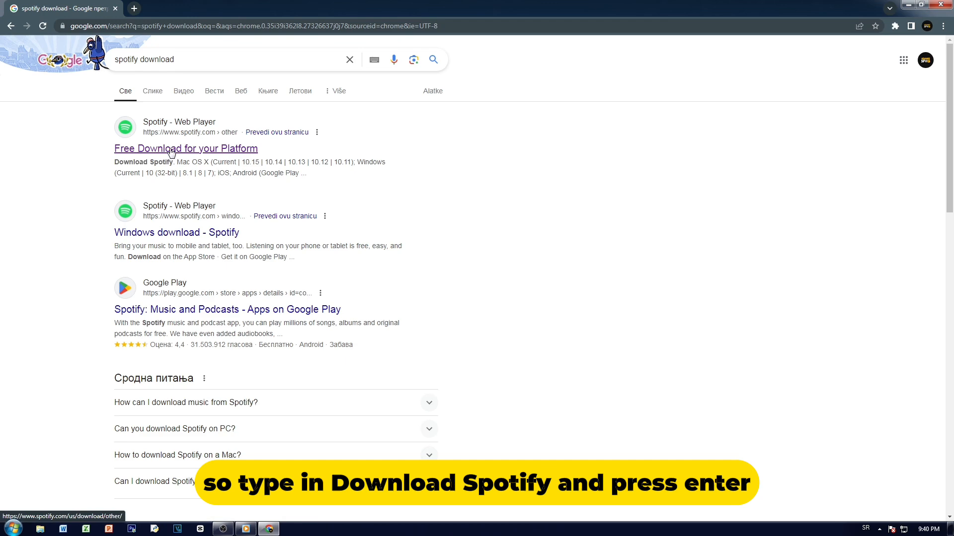
- Open the 'Free Download for your Platform' result on spotify.com
left_click(185, 148)
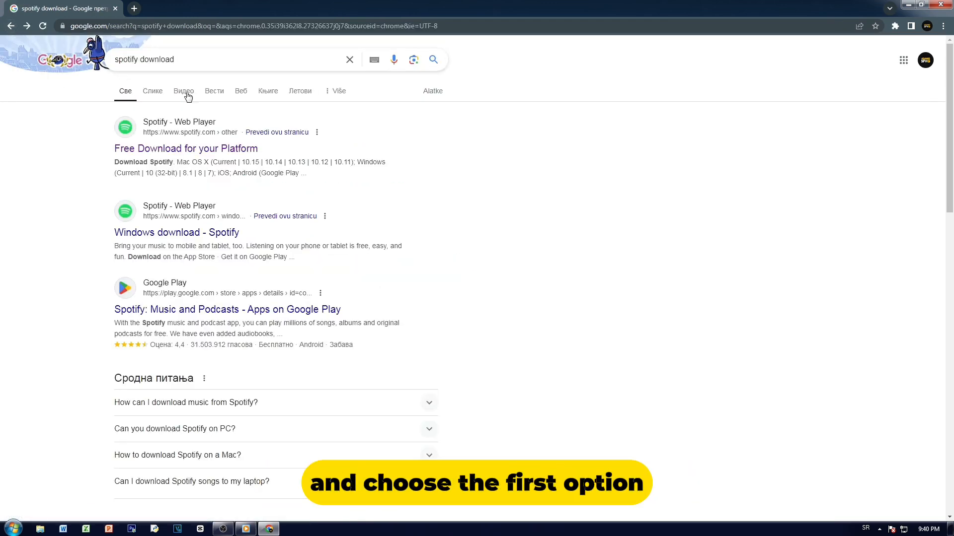
left_click(186, 148)
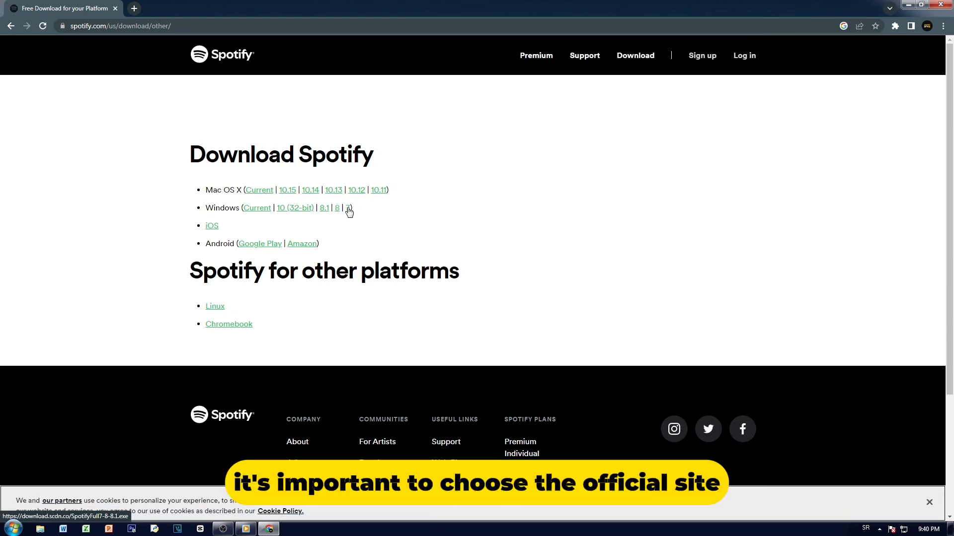
- Download the Windows 7 installer SpotifyFull7-8-8.1.exe from the Spotify page
left_click(348, 208)
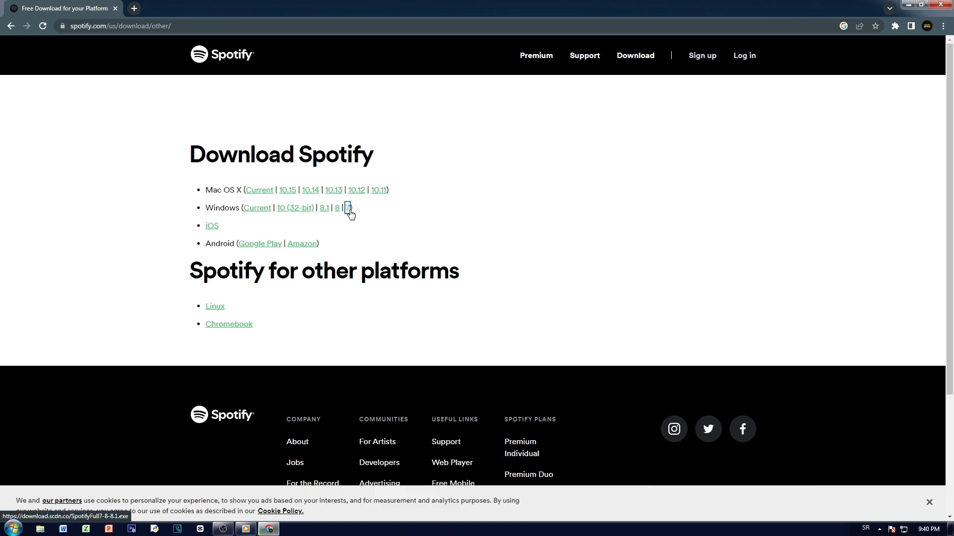
left_click(347, 208)
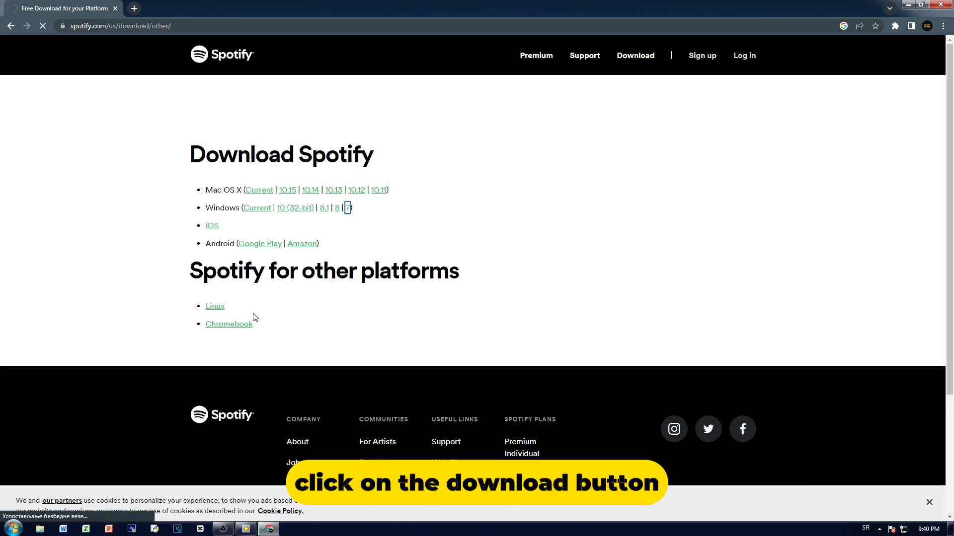
left_click(347, 207)
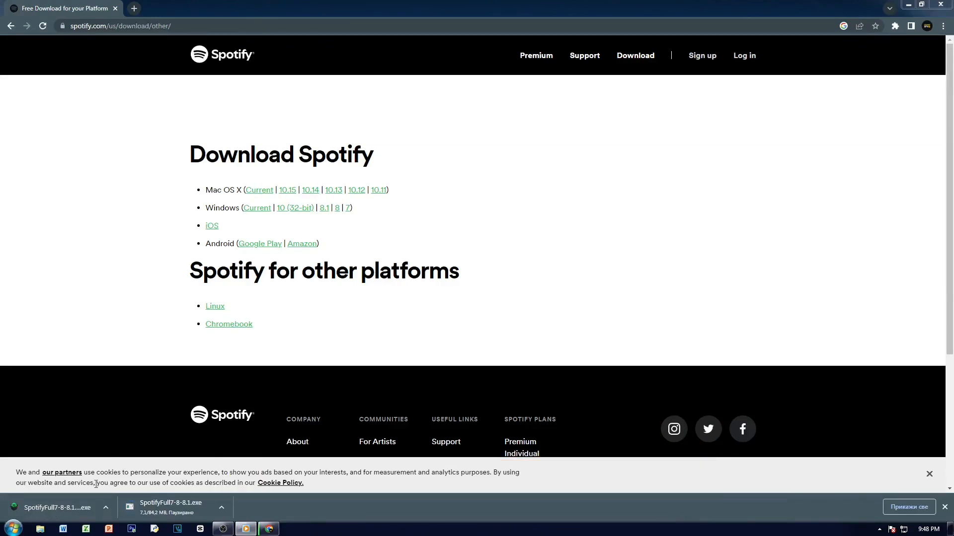
- Run the downloaded Spotify installer past the Windows security warning
left_click(57, 507)
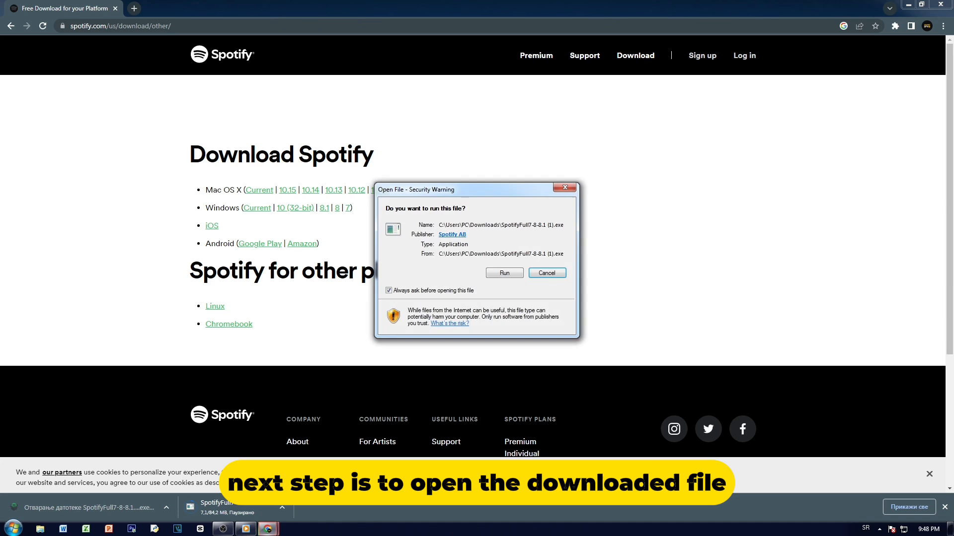
left_click(503, 272)
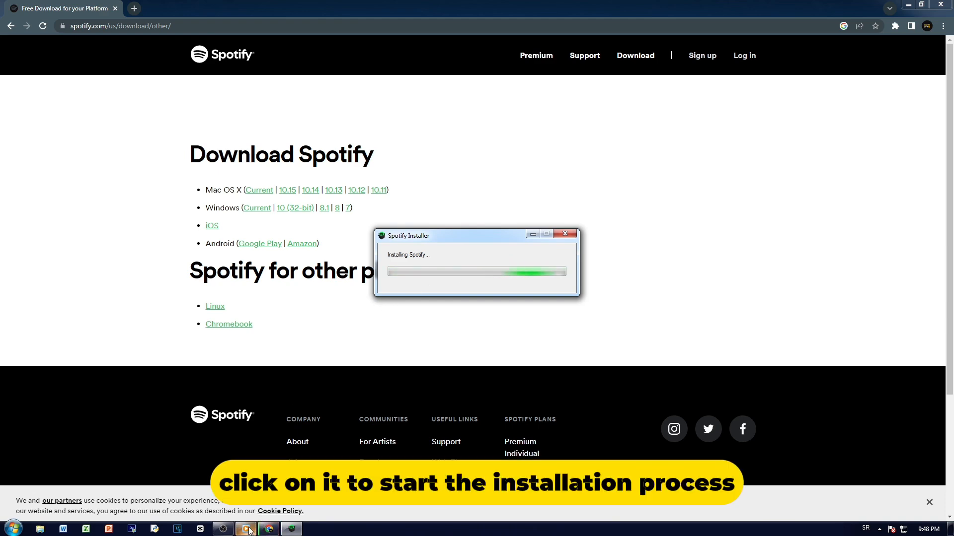
left_click(245, 528)
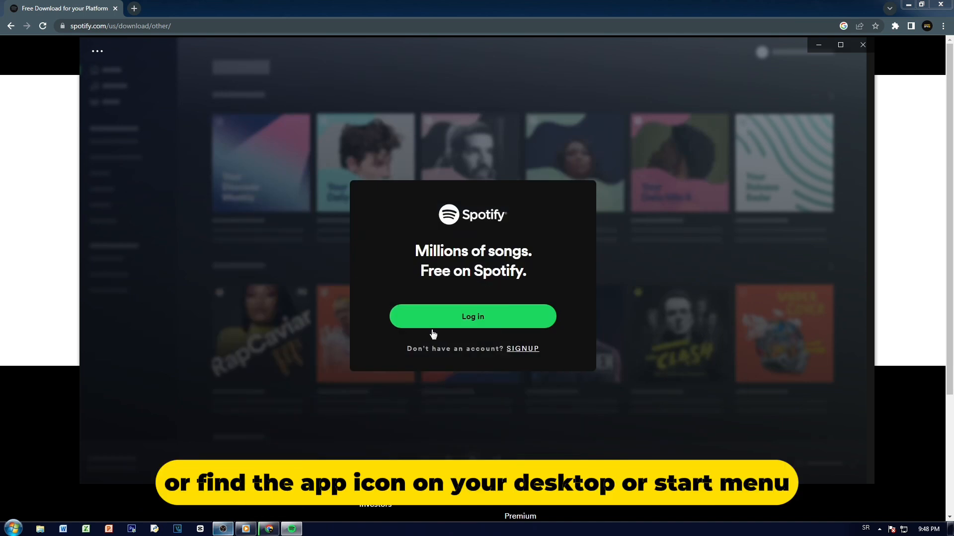
mouse_move(457, 226)
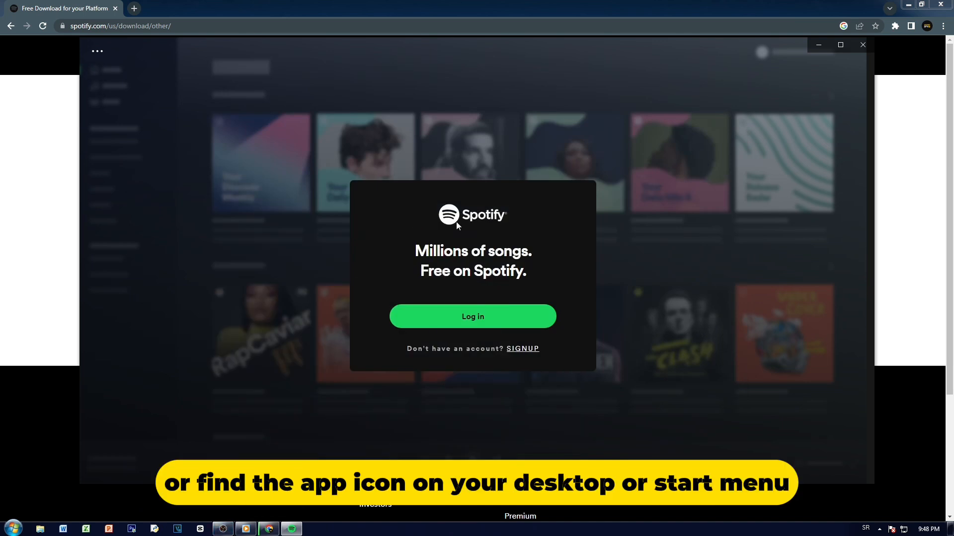